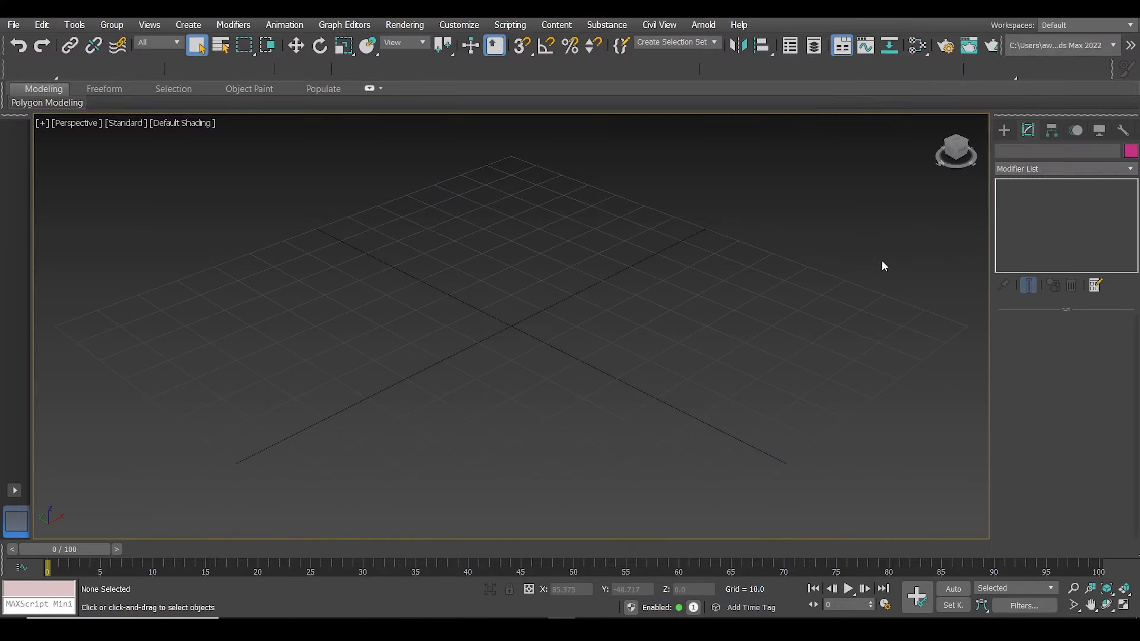
mouse_move(972, 168)
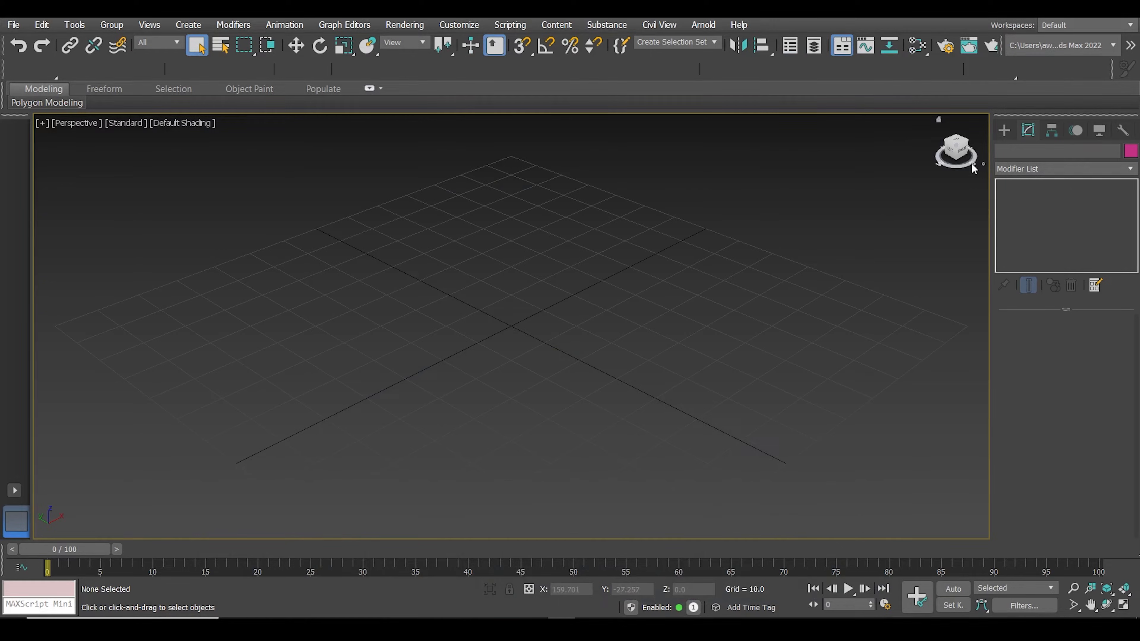
Step: Create a Box and a Sphere primitive in the Perspective viewport
click(1003, 152)
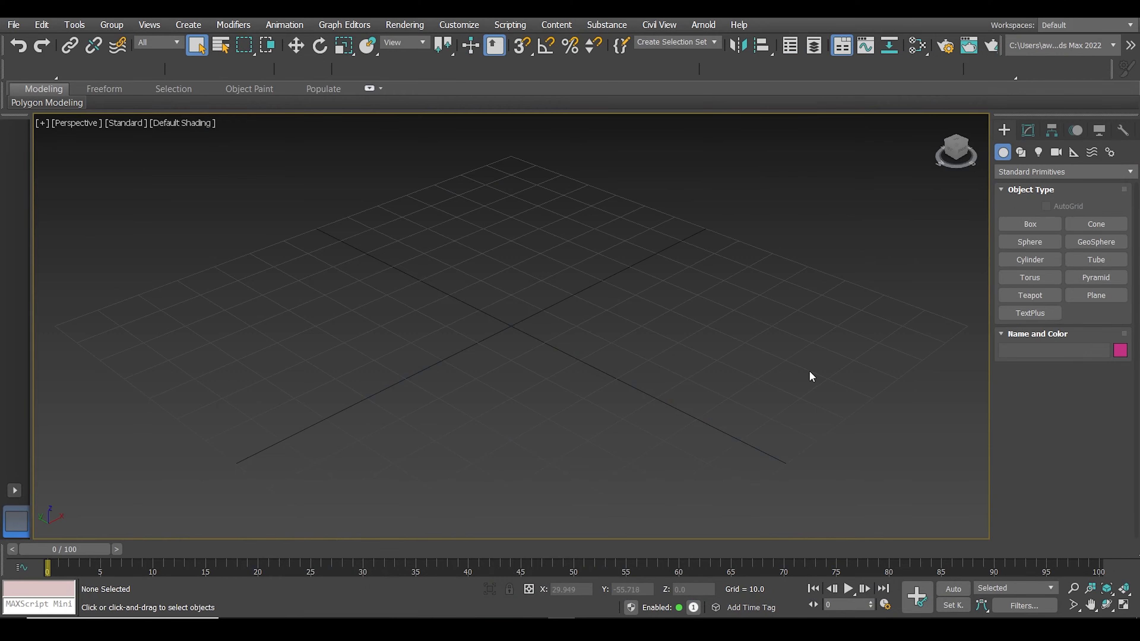
click(1030, 224)
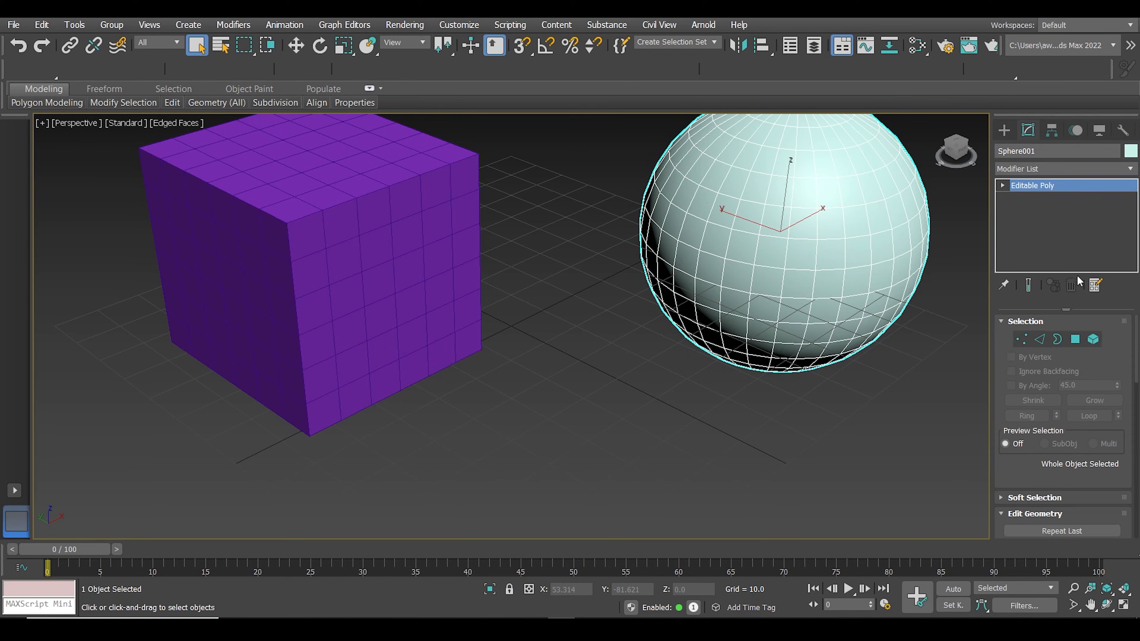
Step: Delete selected polygons from the editable-poly box and sphere, leaving open holes
click(1076, 339)
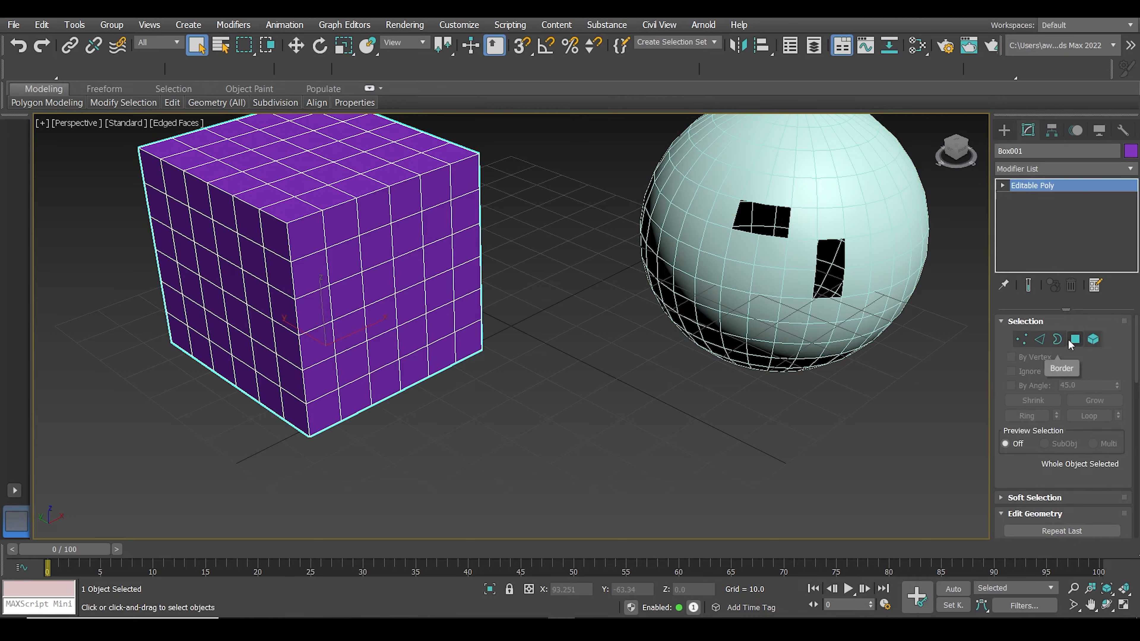
click(1075, 340)
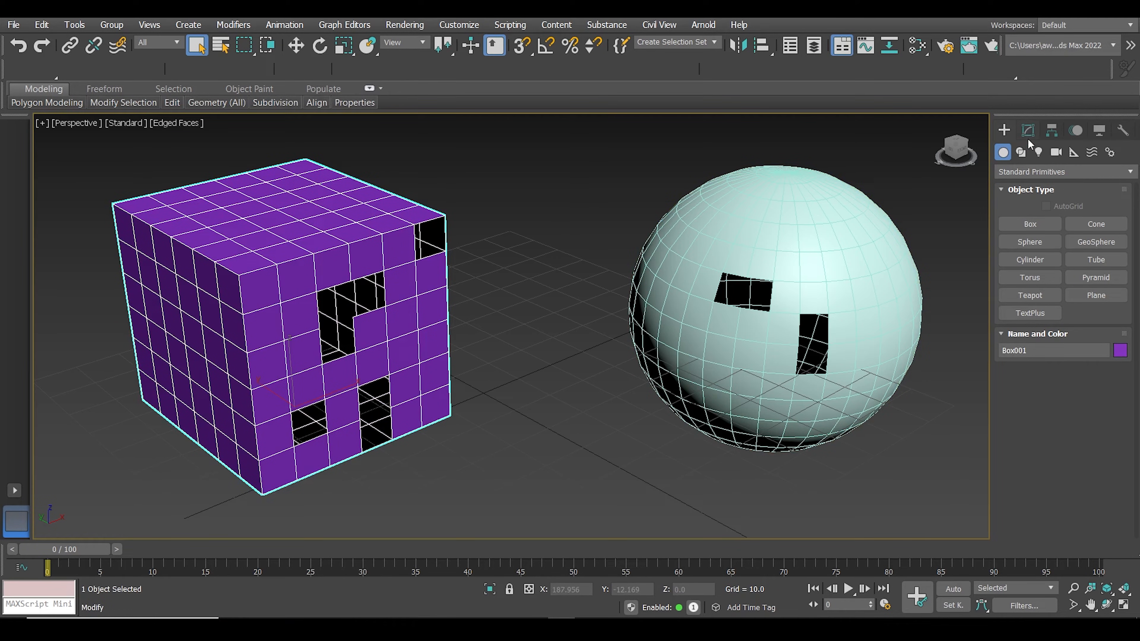
click(1028, 131)
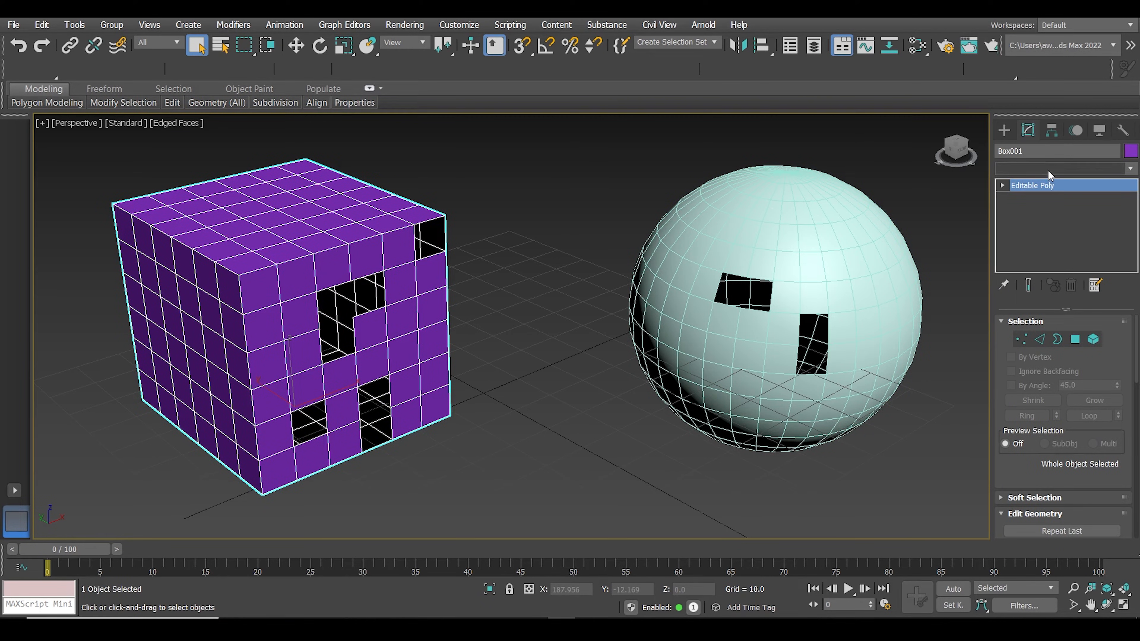
Step: Add a Cap Holes modifier from the Modifier List to close the holes
click(1128, 168)
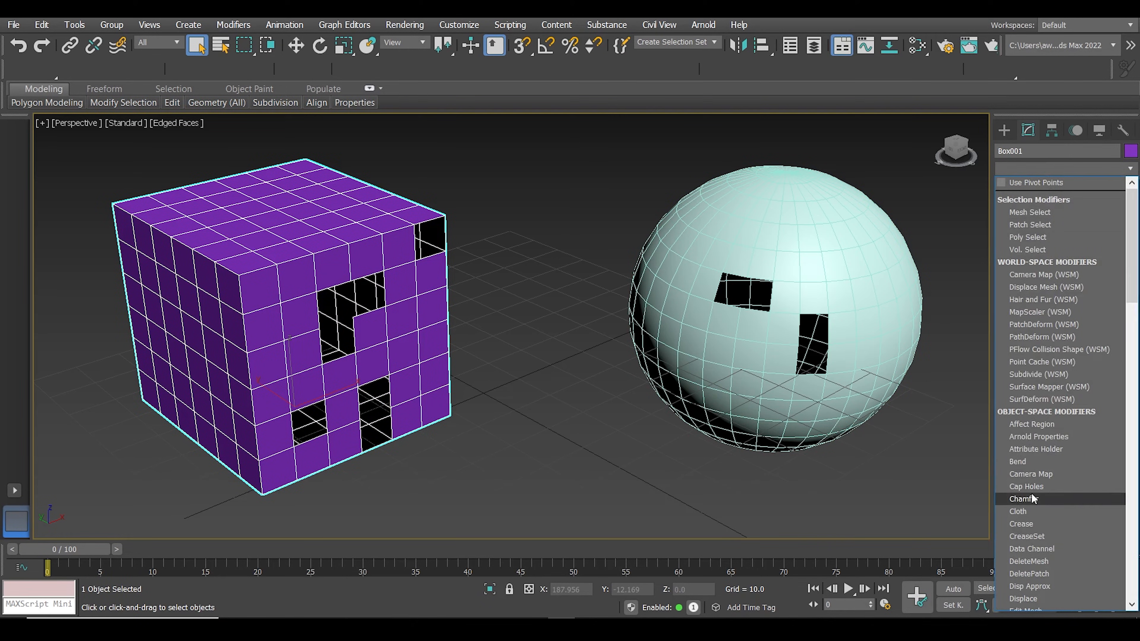
click(1026, 486)
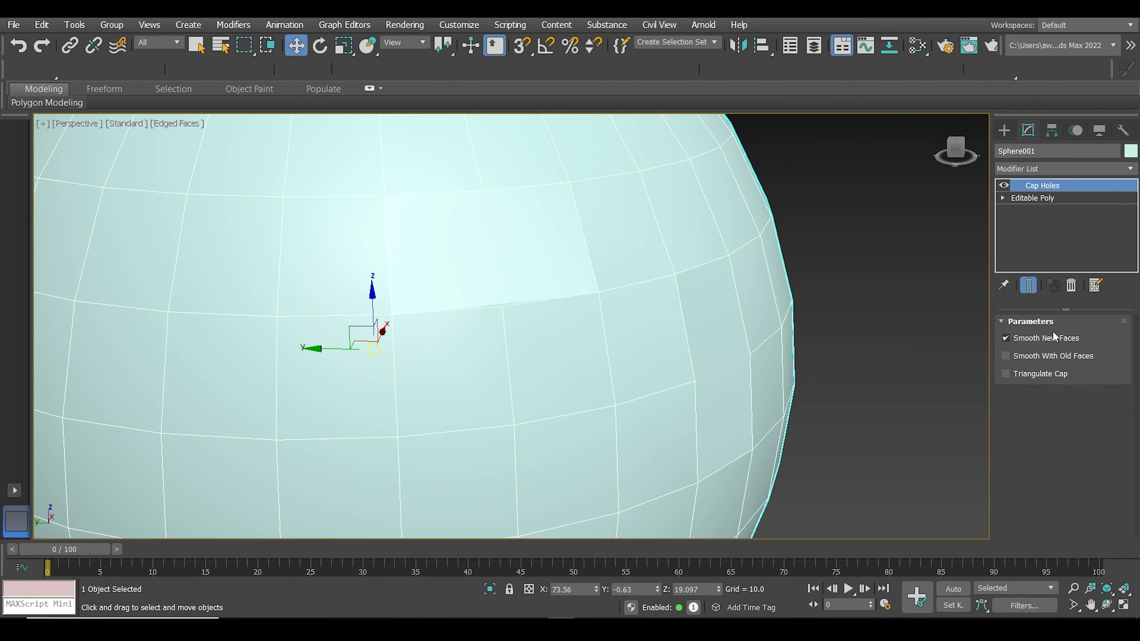
Step: Enable Smooth With Old Faces, convert the sphere to Editable Poly and inspect capped vertices
click(1006, 356)
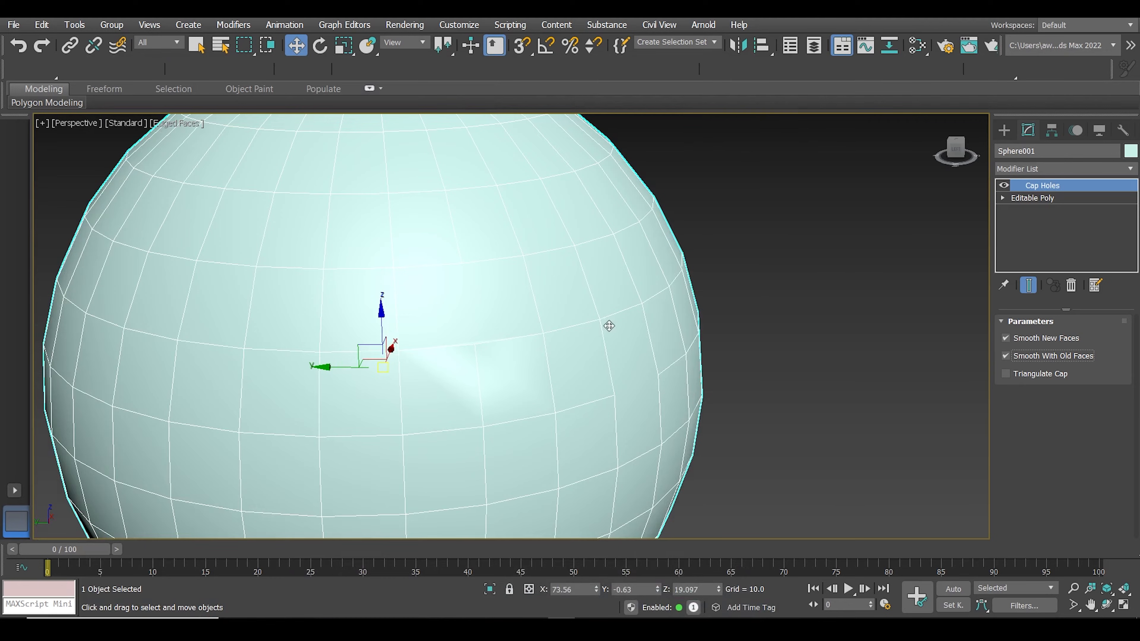
right_click(609, 326)
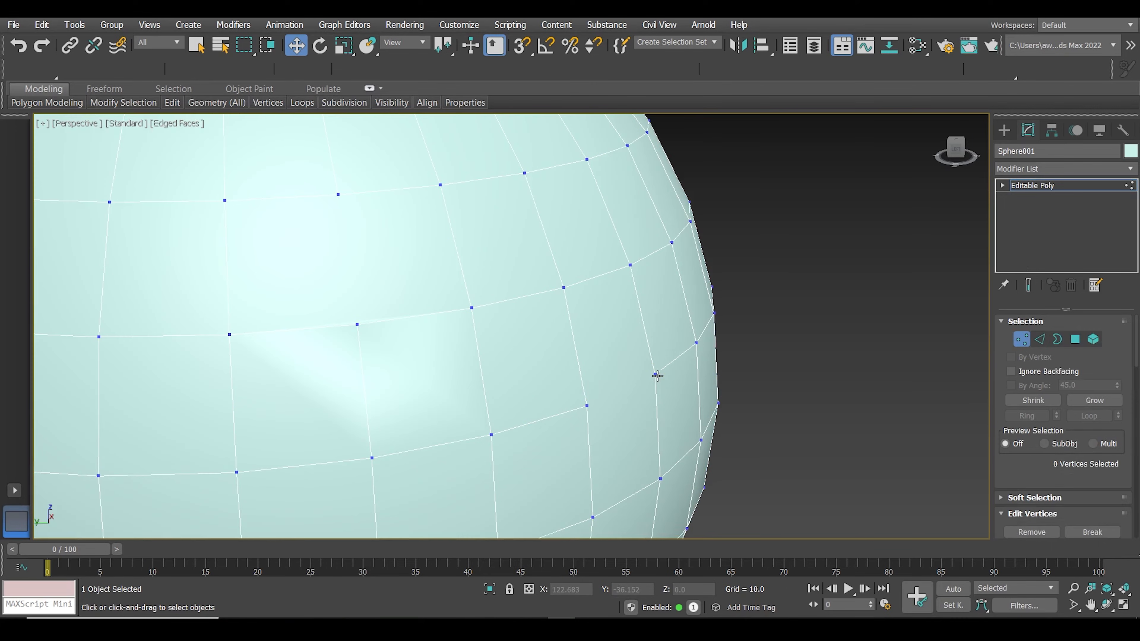
click(621, 375)
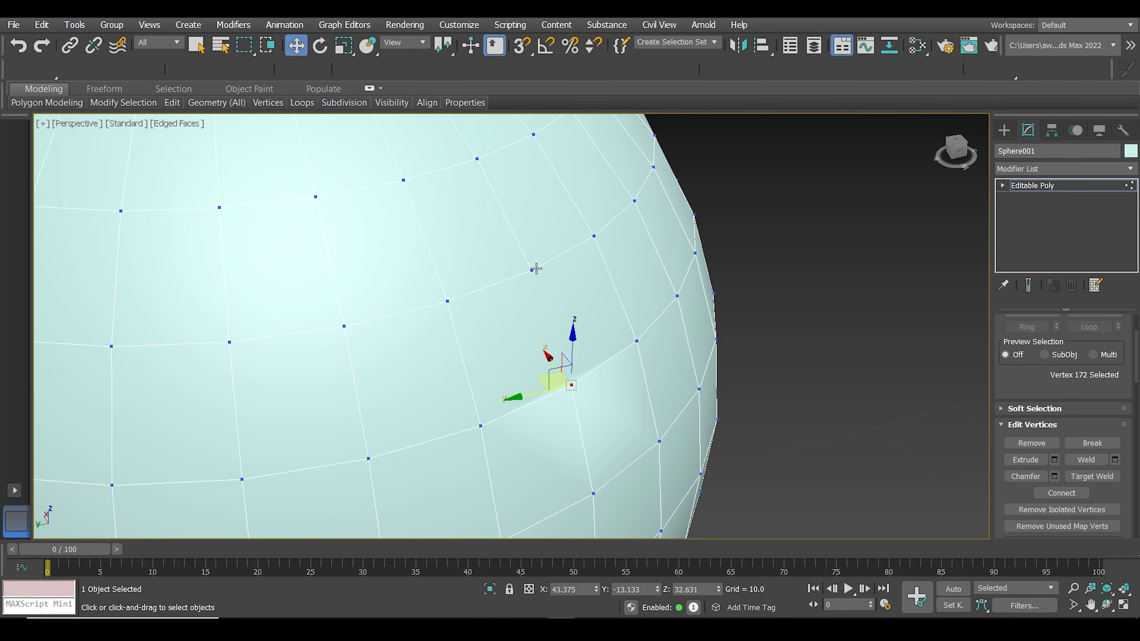
click(1061, 493)
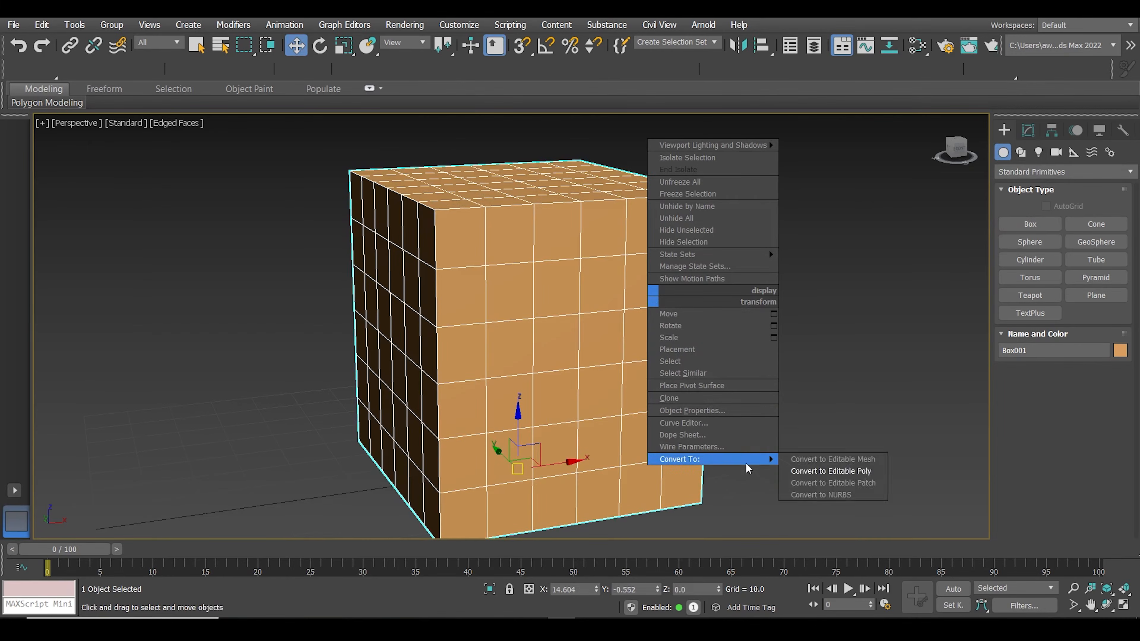
Step: Convert the orange box to Editable Poly and cap the square hole's border
click(830, 471)
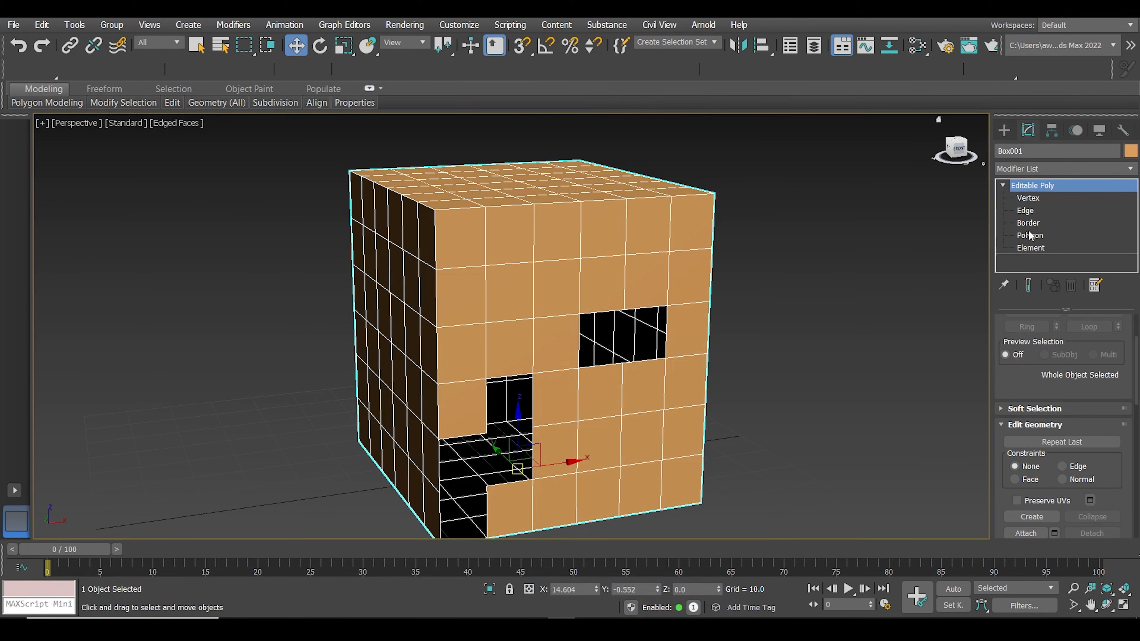
click(1028, 222)
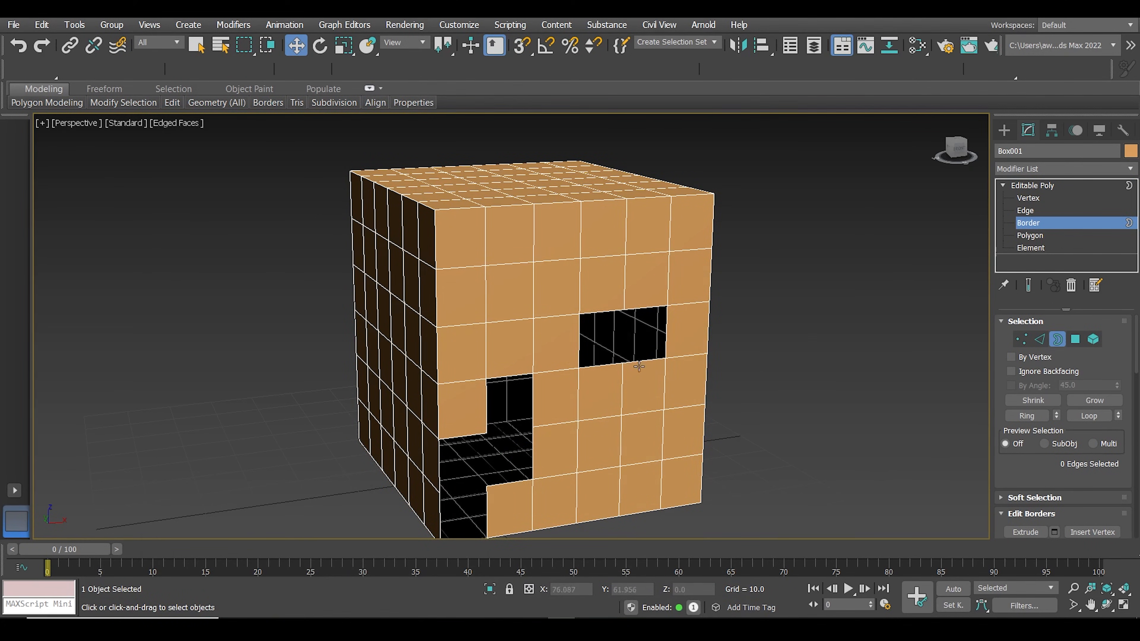
click(622, 334)
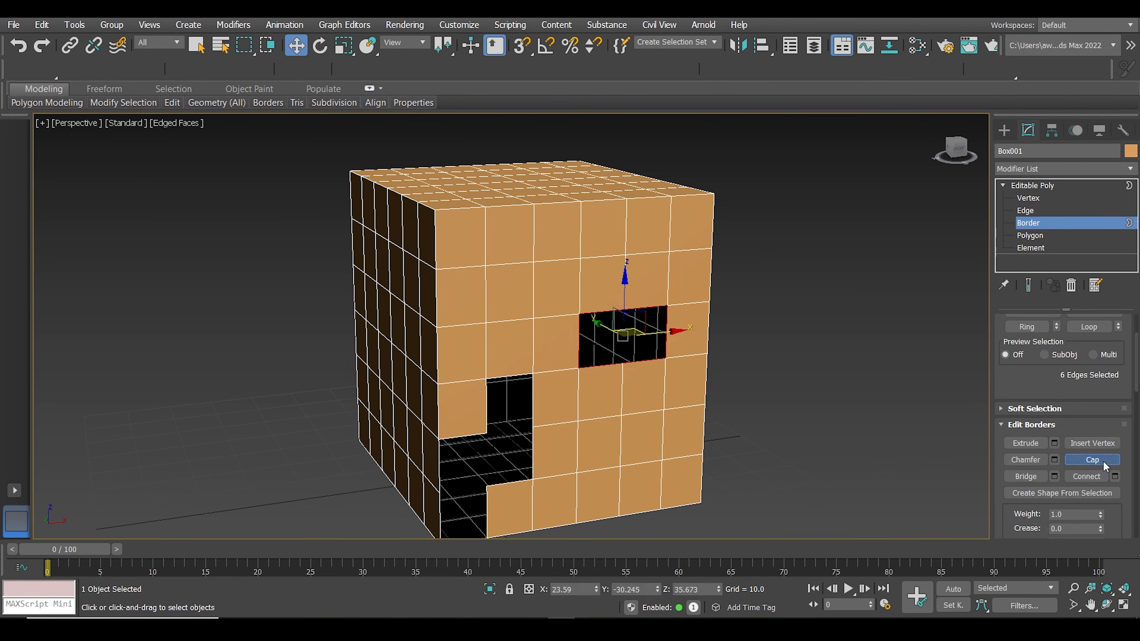
click(1092, 460)
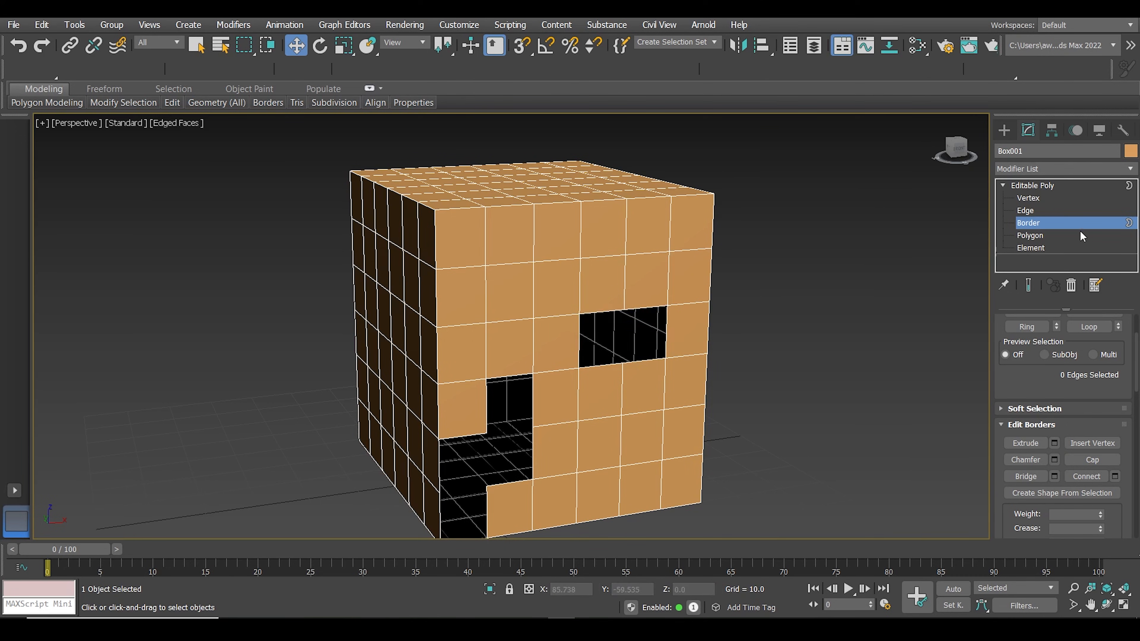
Step: Select all open borders and cap them so both holes close
click(617, 331)
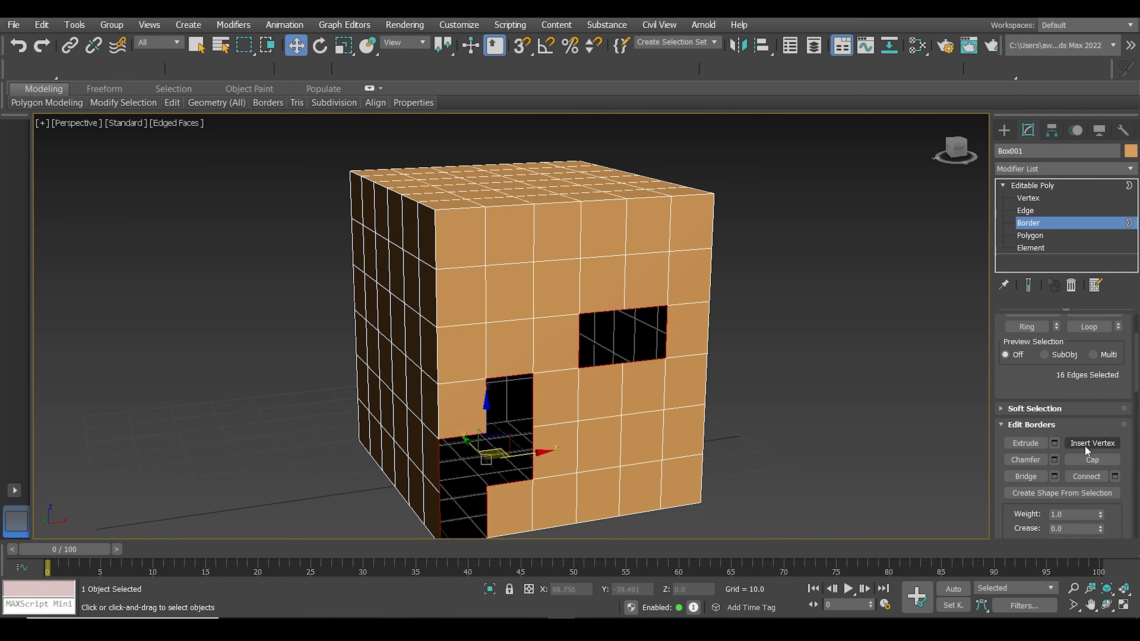
click(1091, 459)
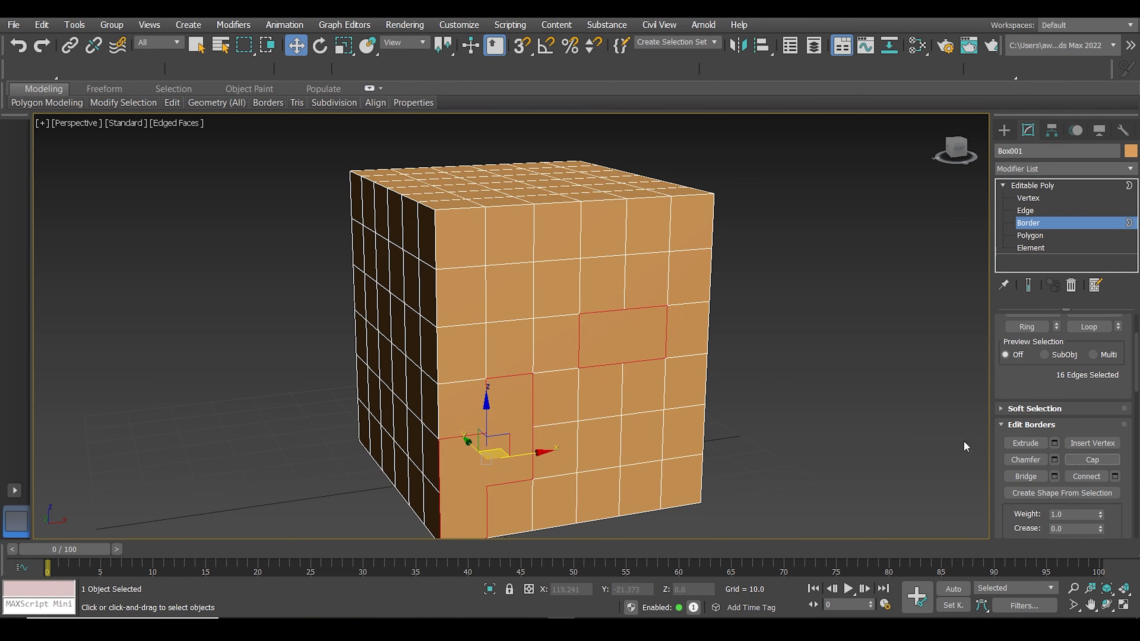